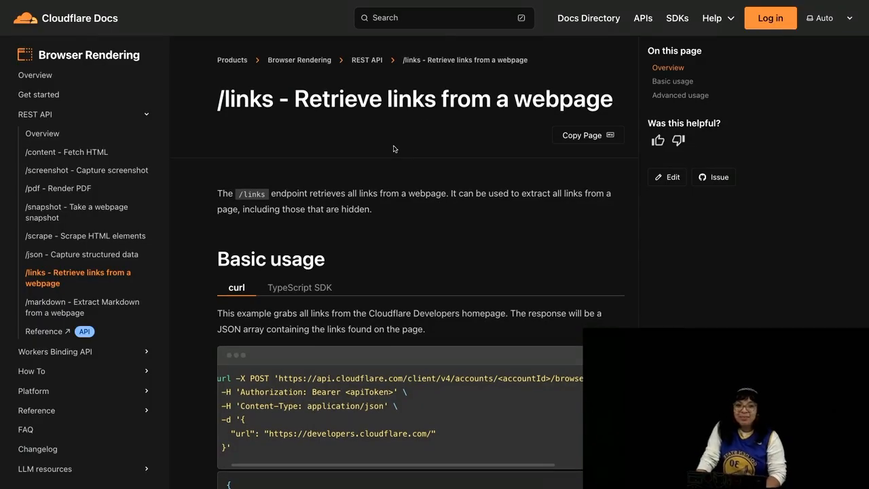
pyautogui.moveTo(405, 210)
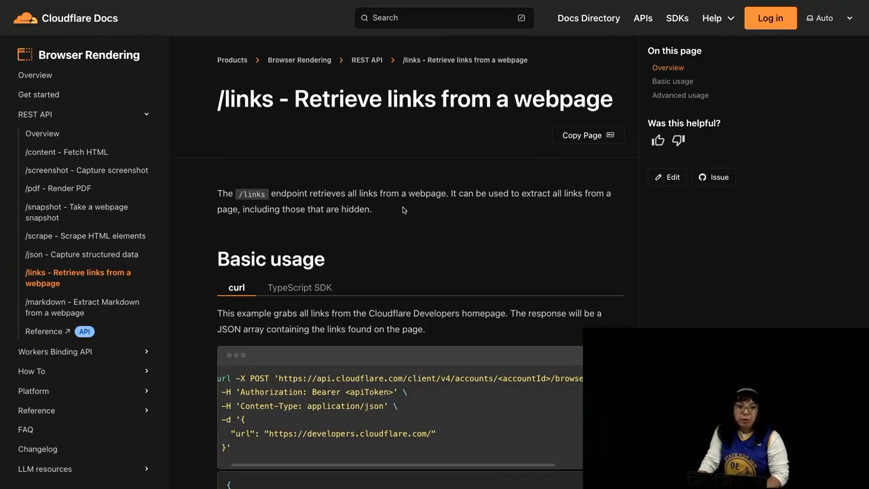
# Step: Compare the TypeScript SDK and curl versions of the /links example, then switch to the Cursor terminal
pyautogui.scroll(-3)
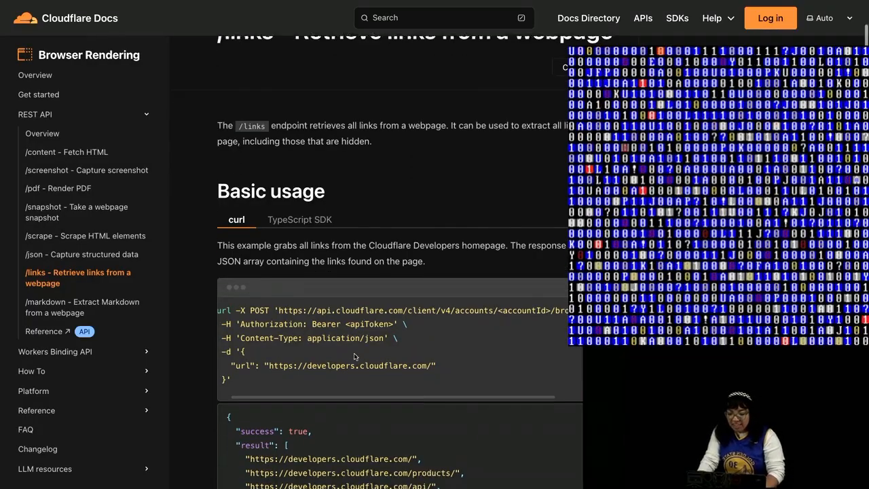
pyautogui.click(299, 217)
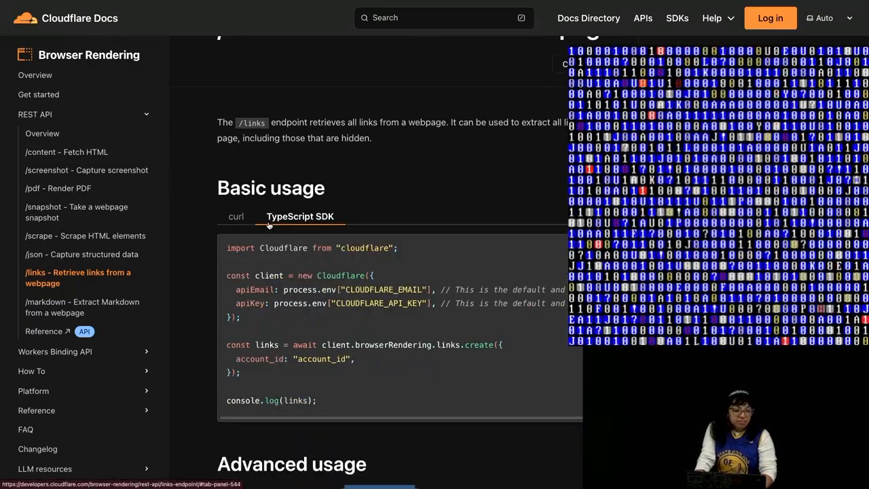
pyautogui.click(236, 217)
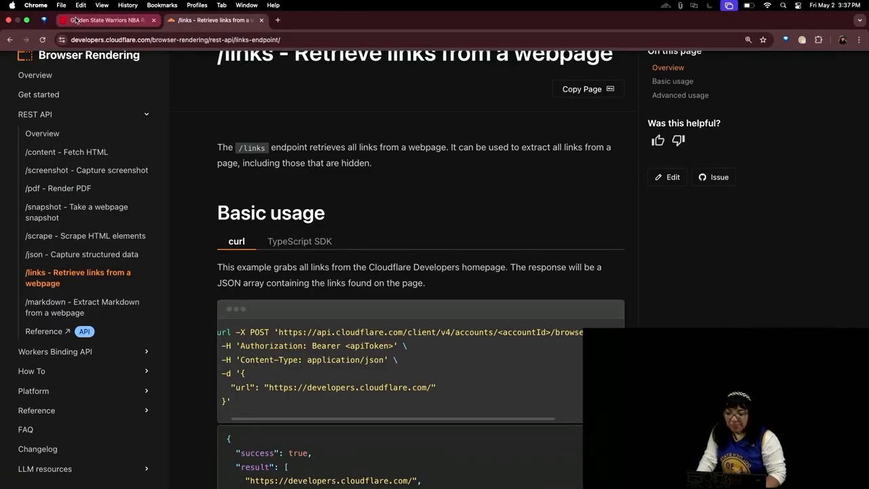
pyautogui.click(106, 20)
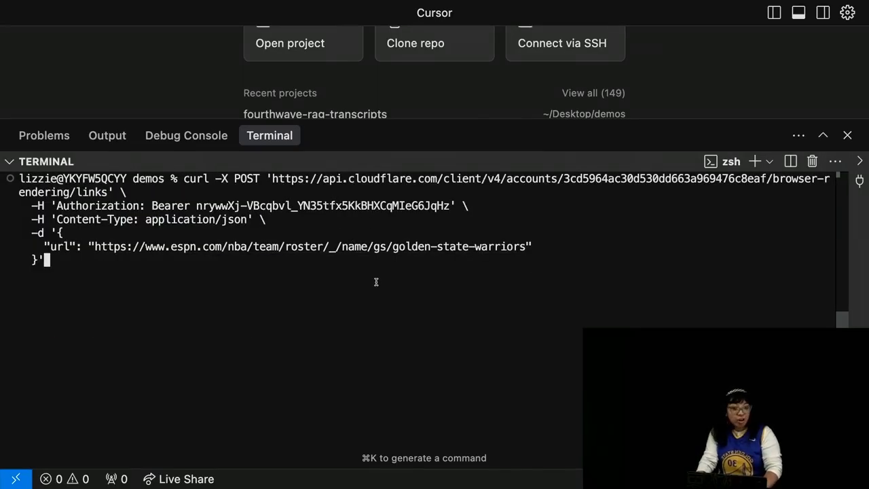
pyautogui.moveTo(45, 247); pyautogui.dragTo(45, 259)
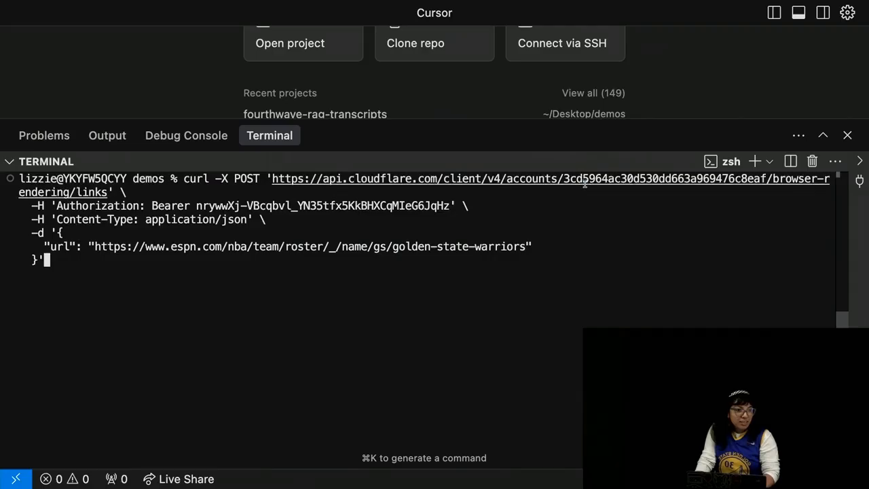
pyautogui.moveTo(584, 185)
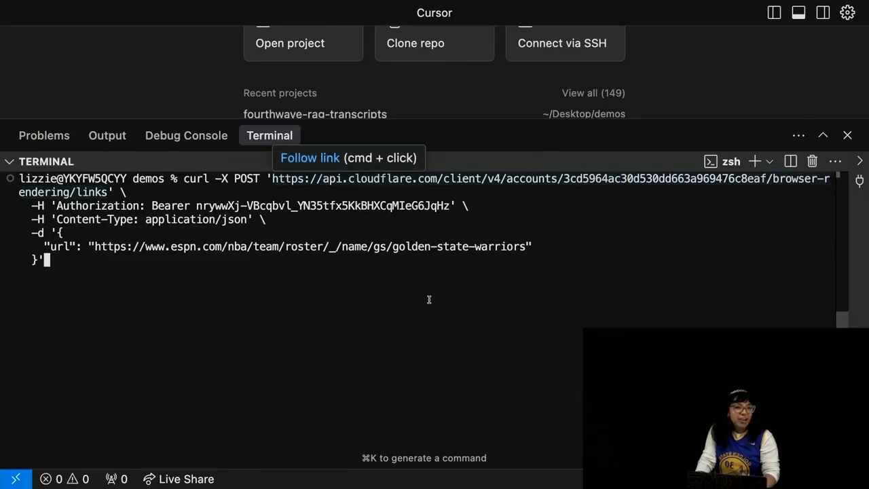